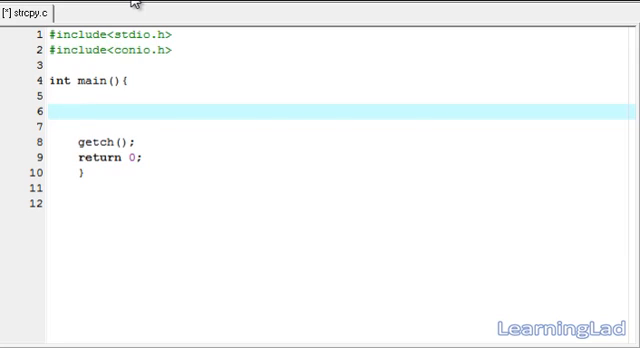
Declare char source[] initialised to the string starting "ani" inside main
type("char")
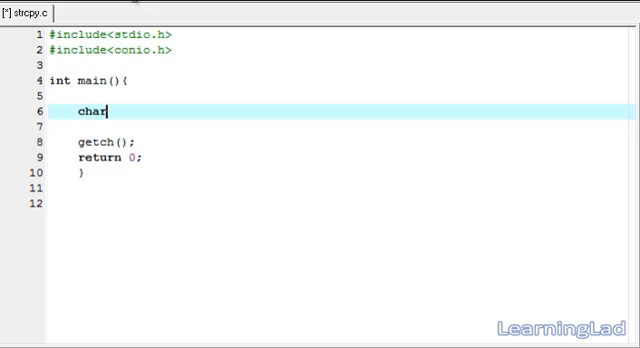
type("sou")
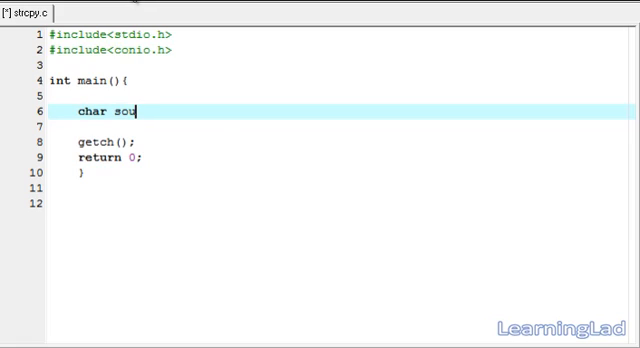
type("rce[]")
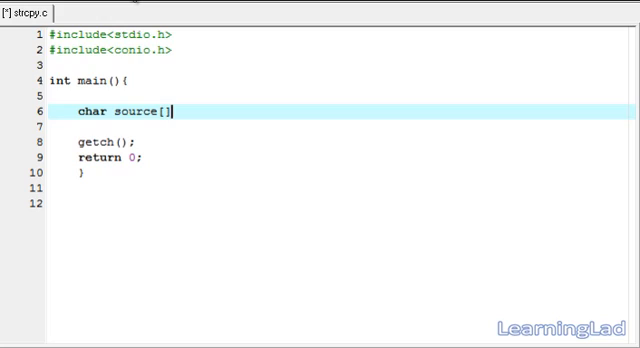
type("=")
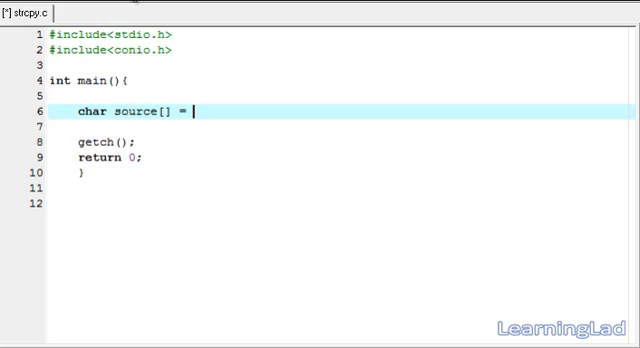
type("\"ani\";")
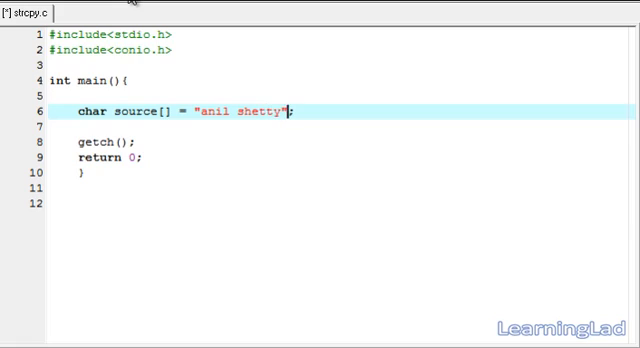
Declare a 25-character array char target[25]; on the next line
type("c")
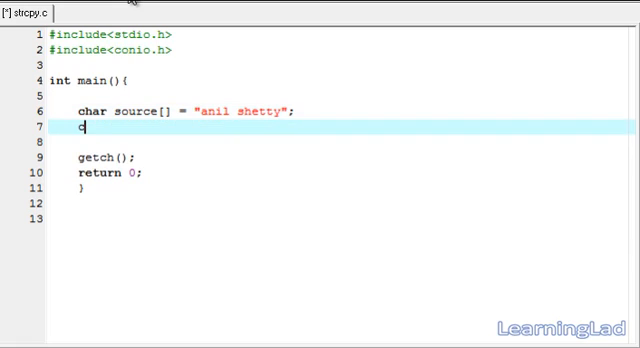
type("har targ")
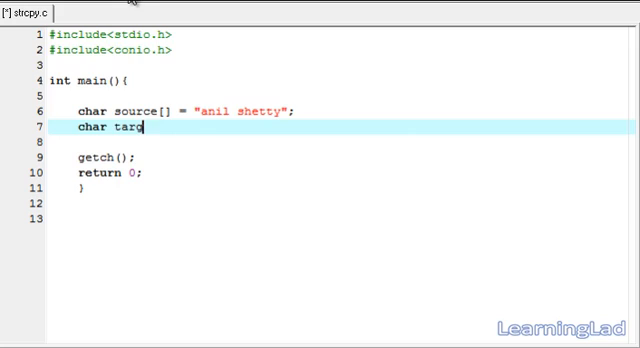
type("et[]")
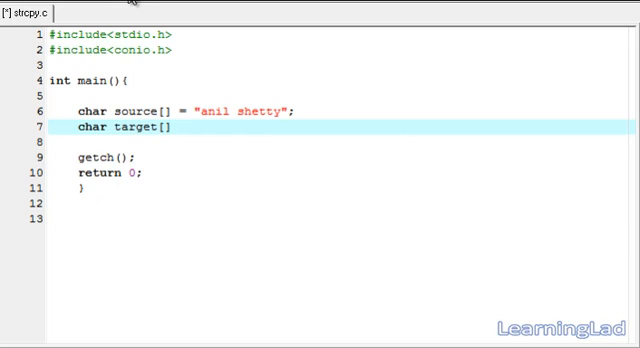
type("25")
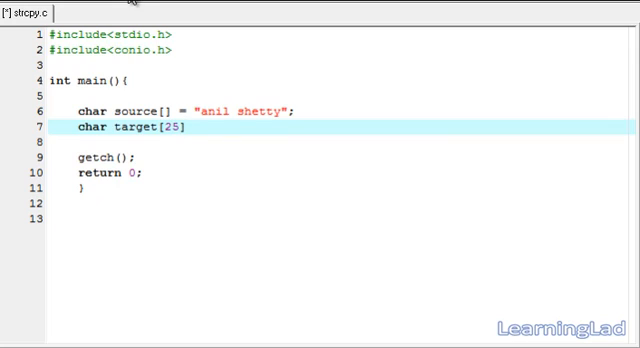
type(";")
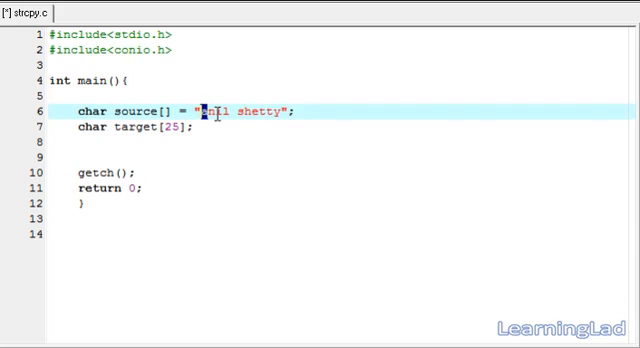
mouse_move(148, 129)
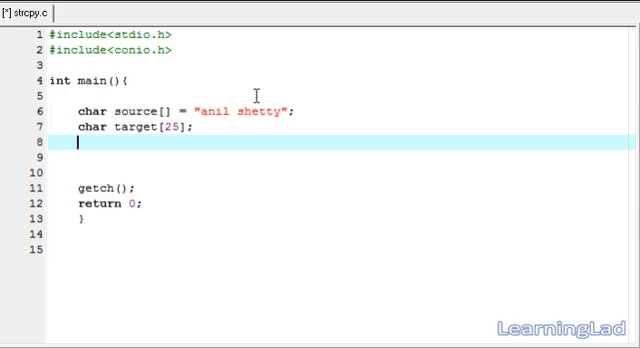
Adjust blank lines below the declarations and place the cursor on empty line 9
key("Backspace")
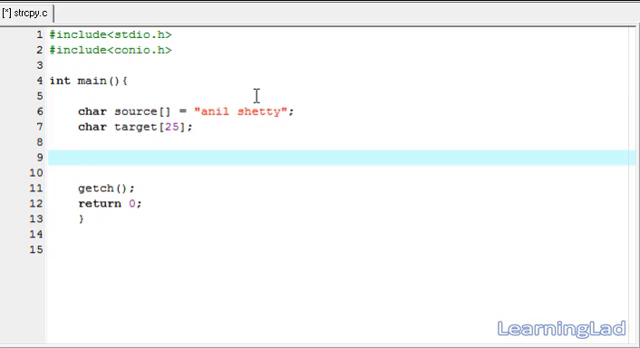
left_click(68, 157)
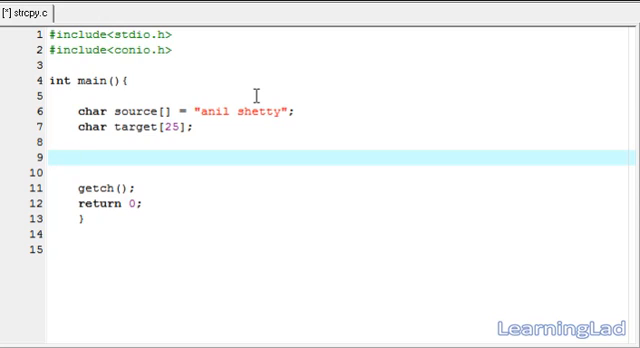
Write a placeholder assignment x = y; on line 9
type("x")
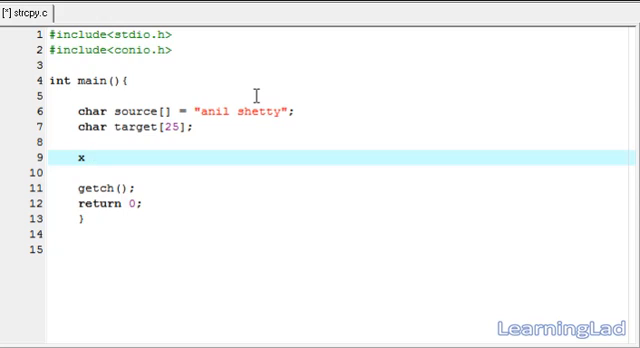
type("\" \"")
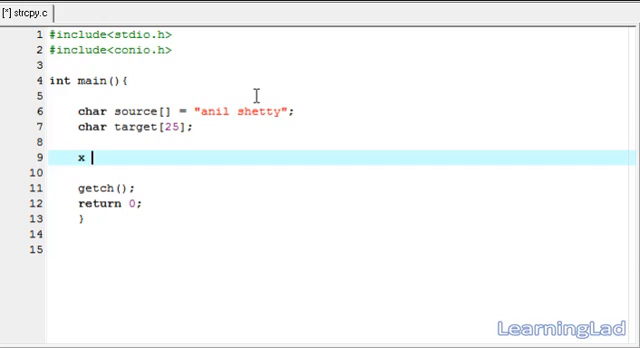
type("= y")
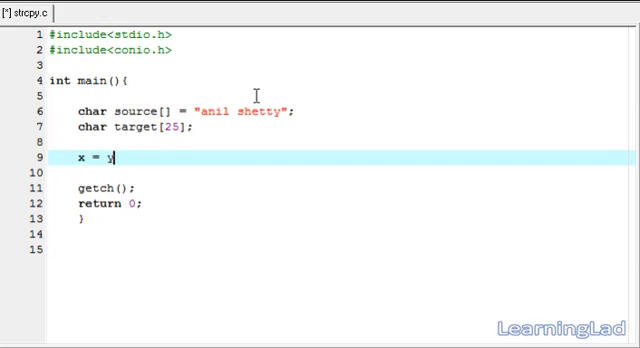
type(";")
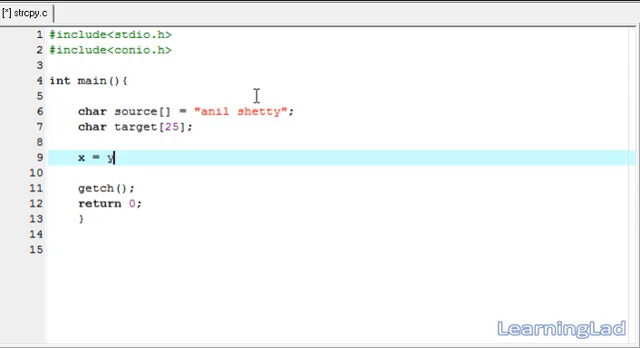
Turn the placeholder into the direct assignment source = target;
type("sc")
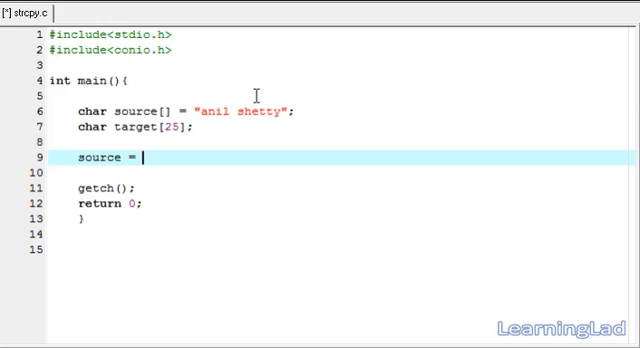
type("target")
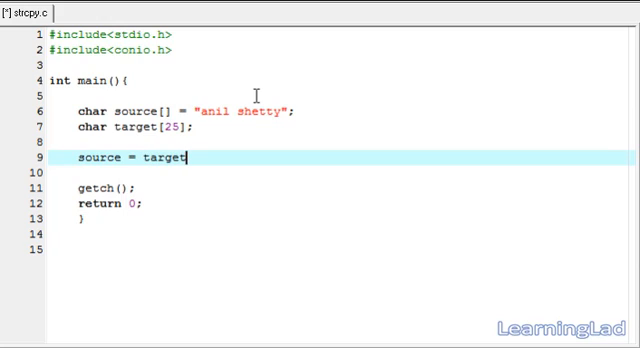
type(";")
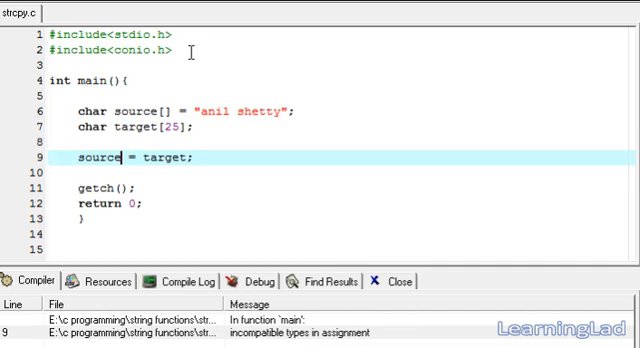
Change the assignment to source[] = target[];, then replace the failing line with a starting // comment
type("[")
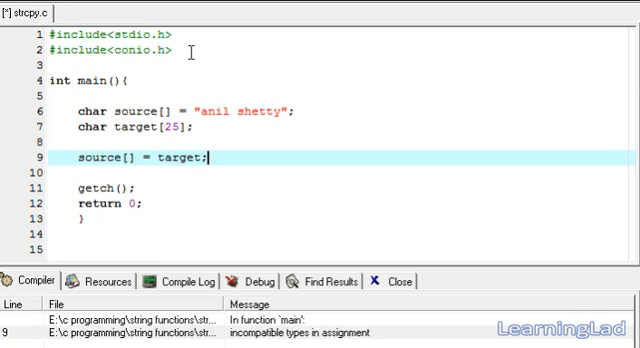
type("[]")
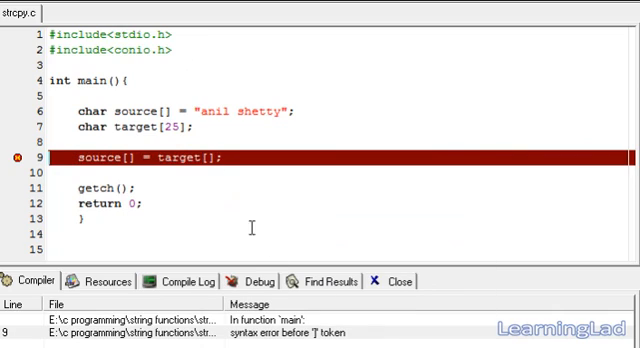
mouse_move(231, 203)
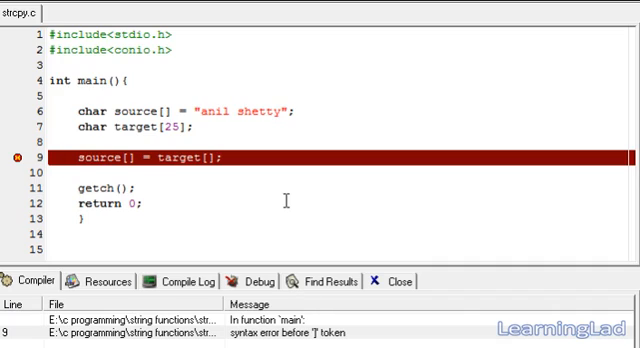
mouse_move(235, 157)
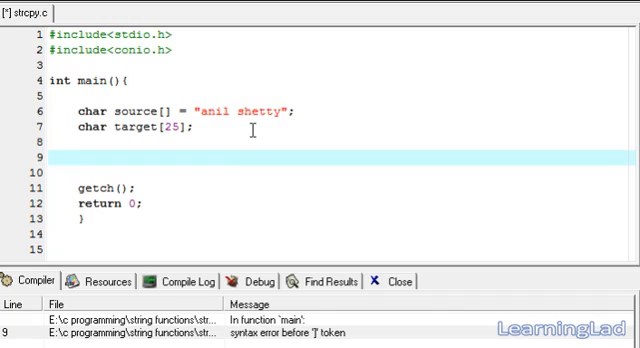
type("//")
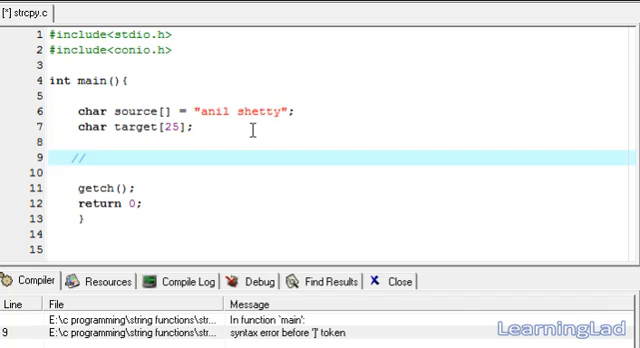
Write the comment text strcpy(target, source); after // on line 9
type("strc")
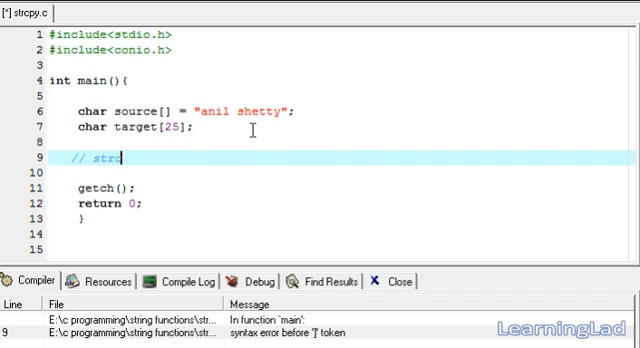
type("py();")
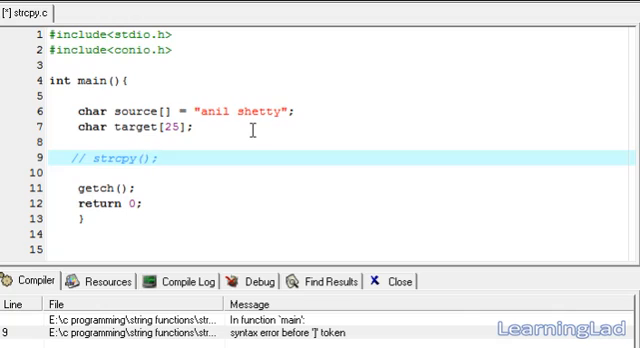
type("target")
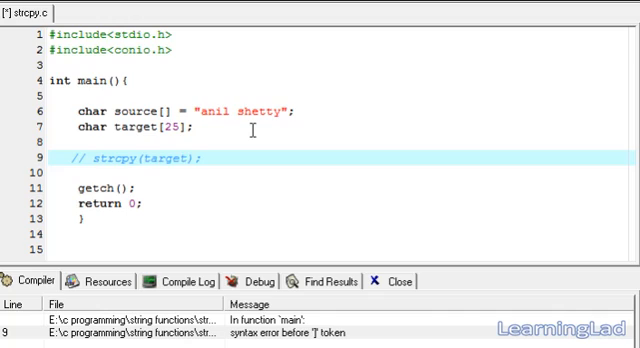
type(", source")
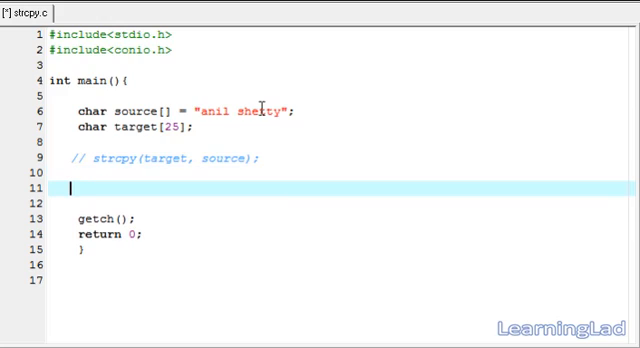
Write the real call strcpy(target, source); on line 11
type("strcp")
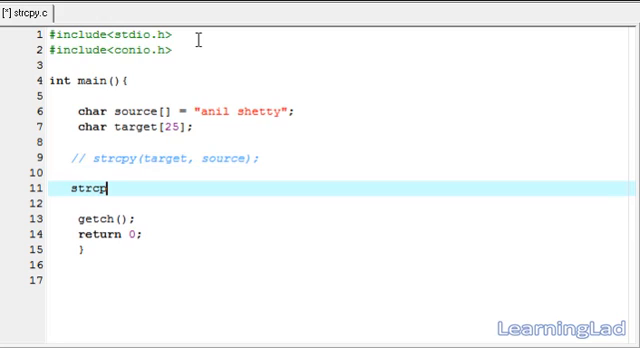
type("y();")
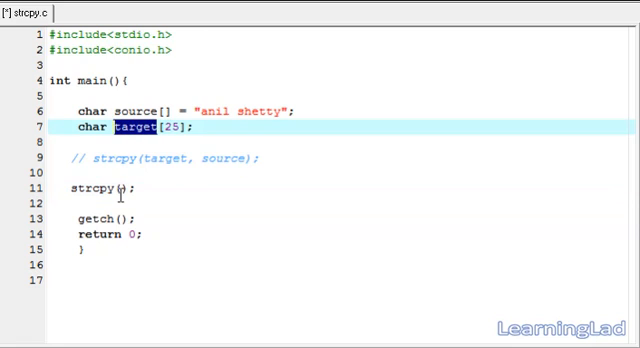
type("tar")
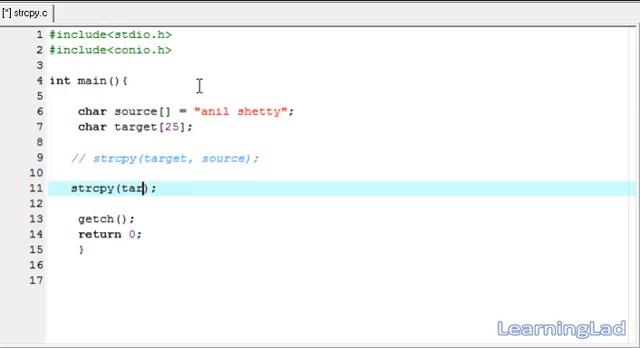
type("get,")
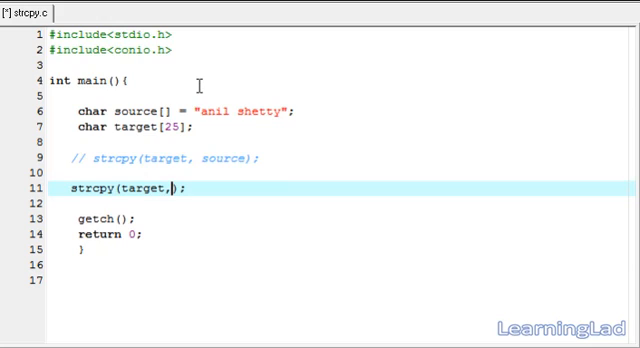
type("so")
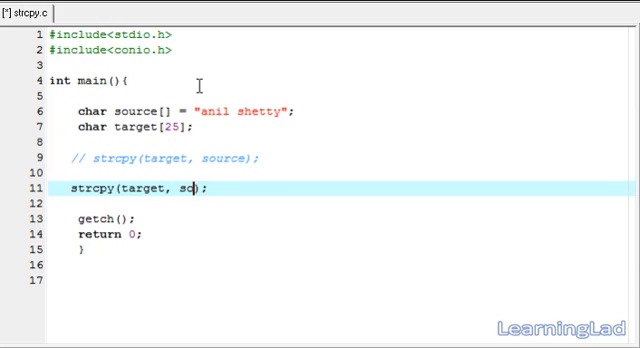
type("urce")
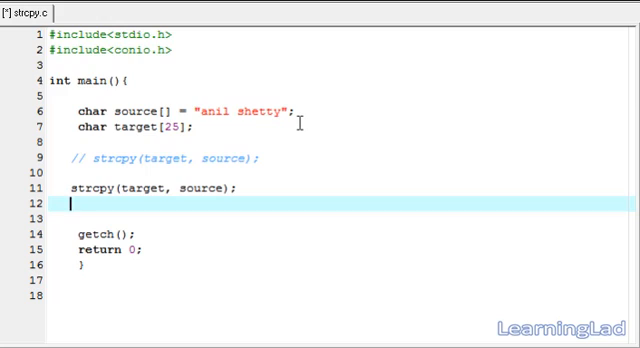
Write printf("%s", source); on line 12 to print the source string
type("print")
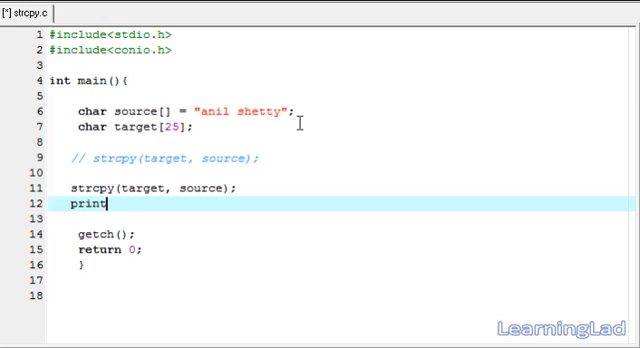
type("f();")
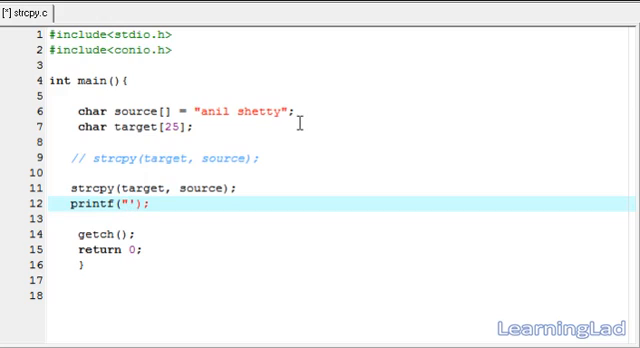
type("%s")
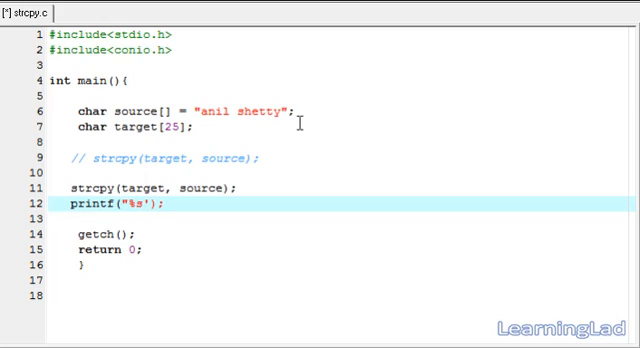
type(",")
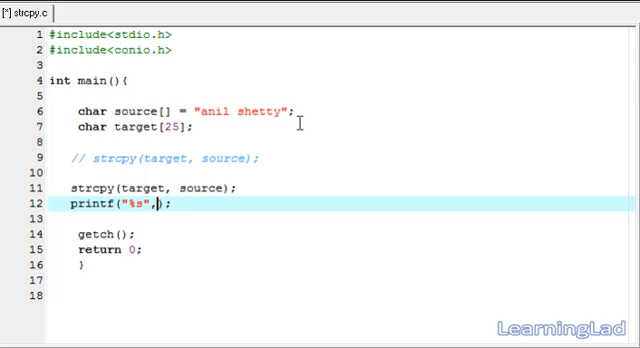
type("source")
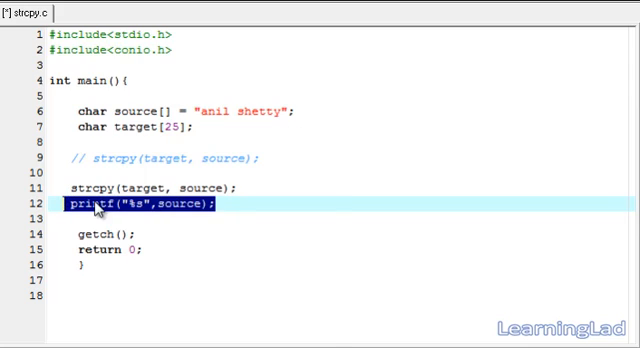
Add a second printf printing target and put \n in the first format string
left_click(224, 205)
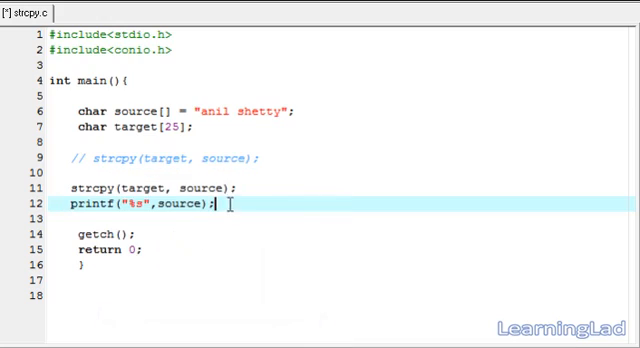
type("printf(\"%s\",source);")
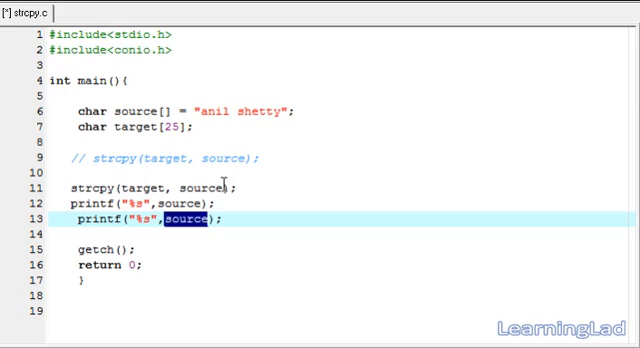
type("target")
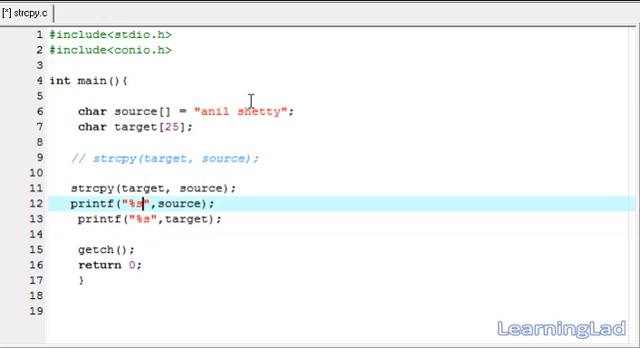
type("\\n")
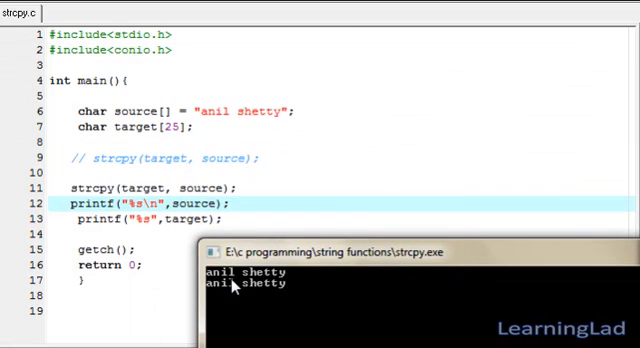
mouse_move(293, 283)
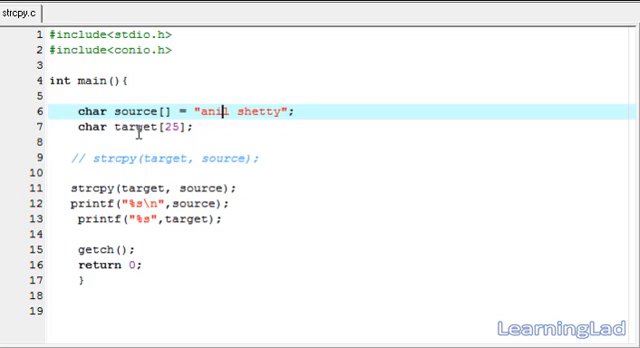
mouse_move(224, 110)
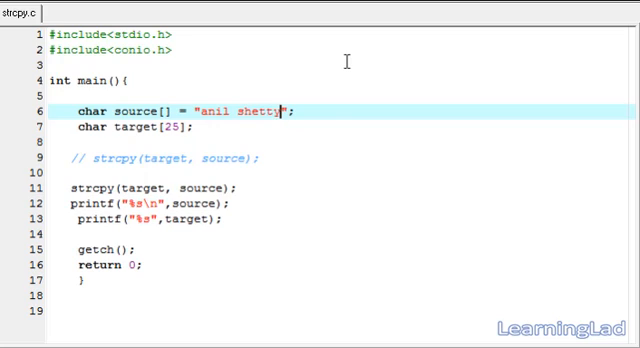
mouse_move(459, 219)
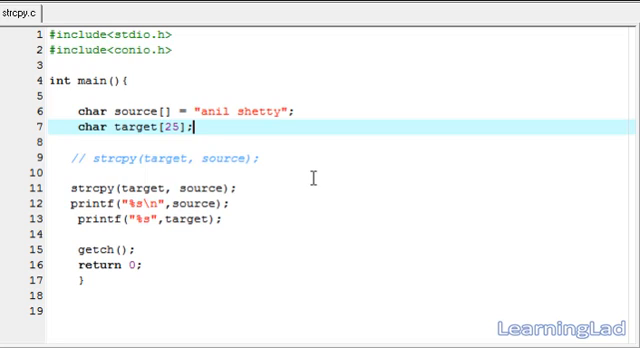
mouse_move(413, 158)
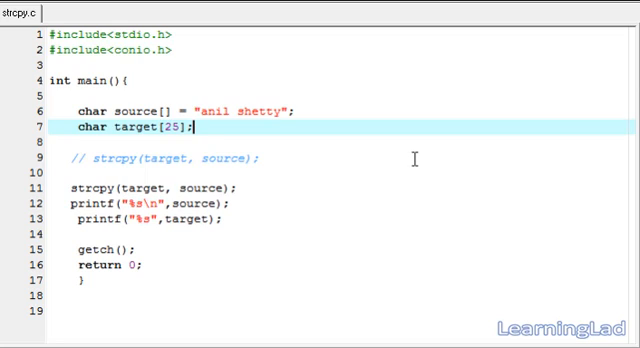